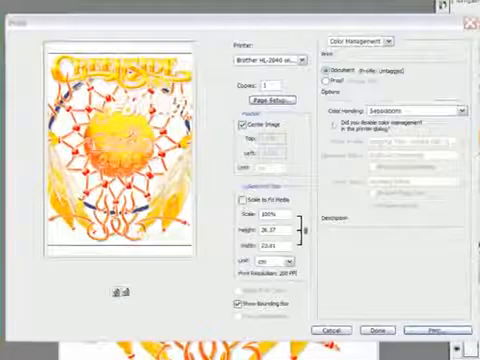
- Choose Epson 4880 Separations as the printer for the artwork's print job
{"action": "left_click", "coordinate": [258, 68]}
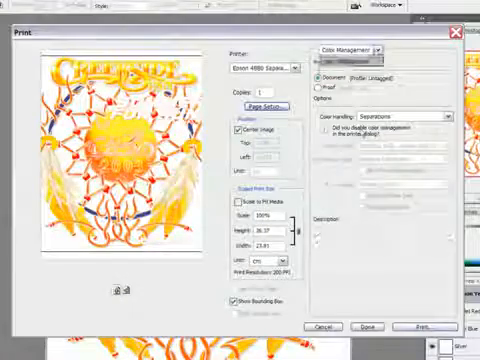
{"action": "left_click", "coordinate": [356, 48]}
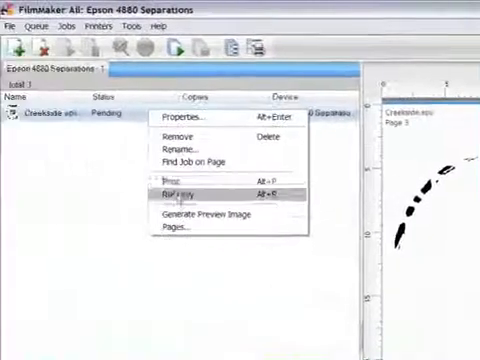
- Print the pending artwork job from the Epson 4880 Separations queue so it becomes active
{"action": "left_click", "coordinate": [180, 188]}
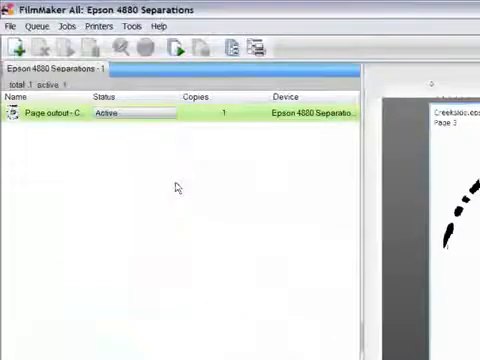